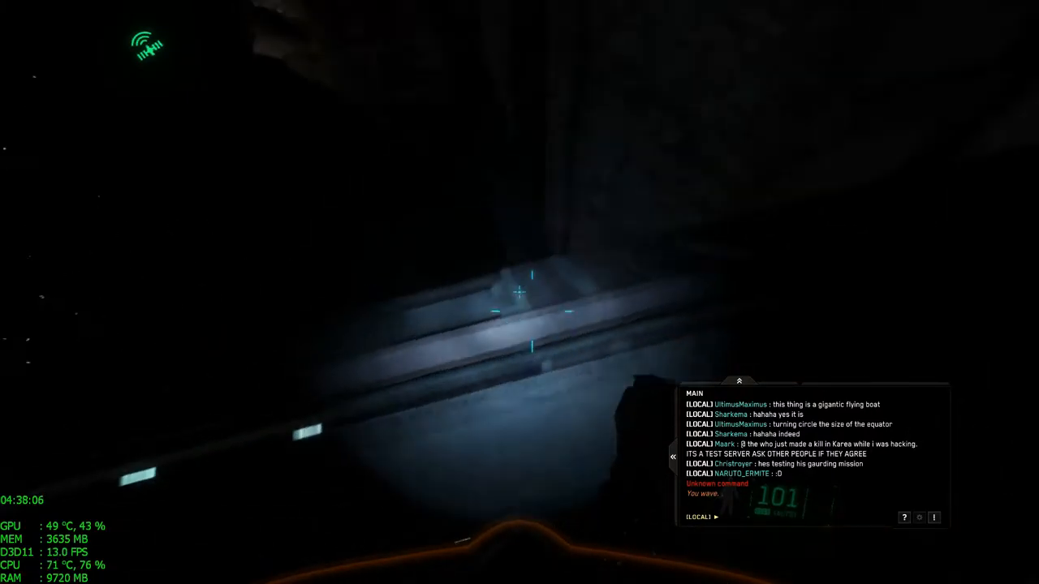
Step: Move along the dark corridor with the weapon drawn and flashlight on
left_click(519, 292)
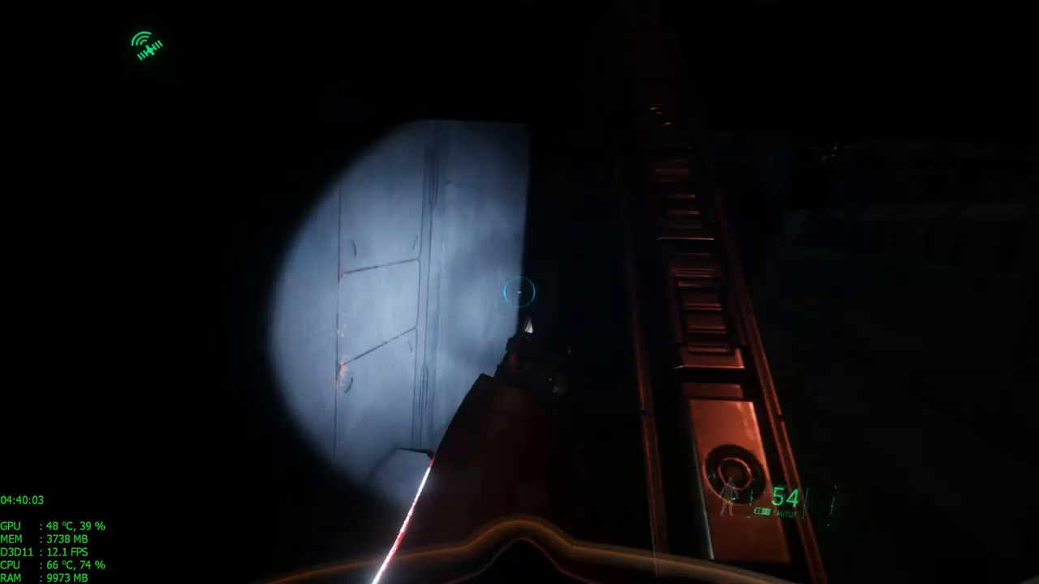
Step: Fire the weapon at the lit wall panel, dropping the ammo count to 46
left_click(520, 292)
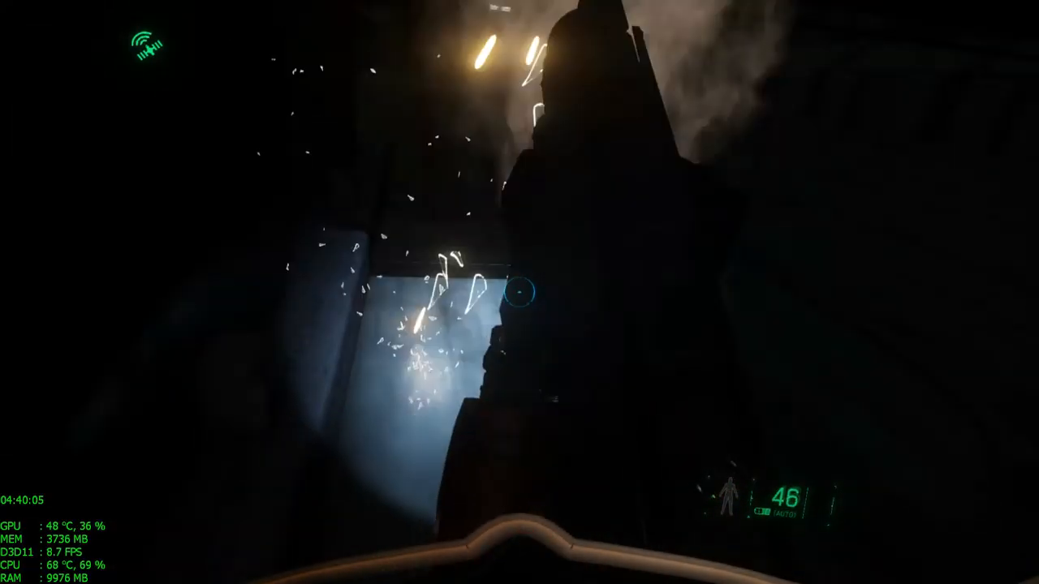